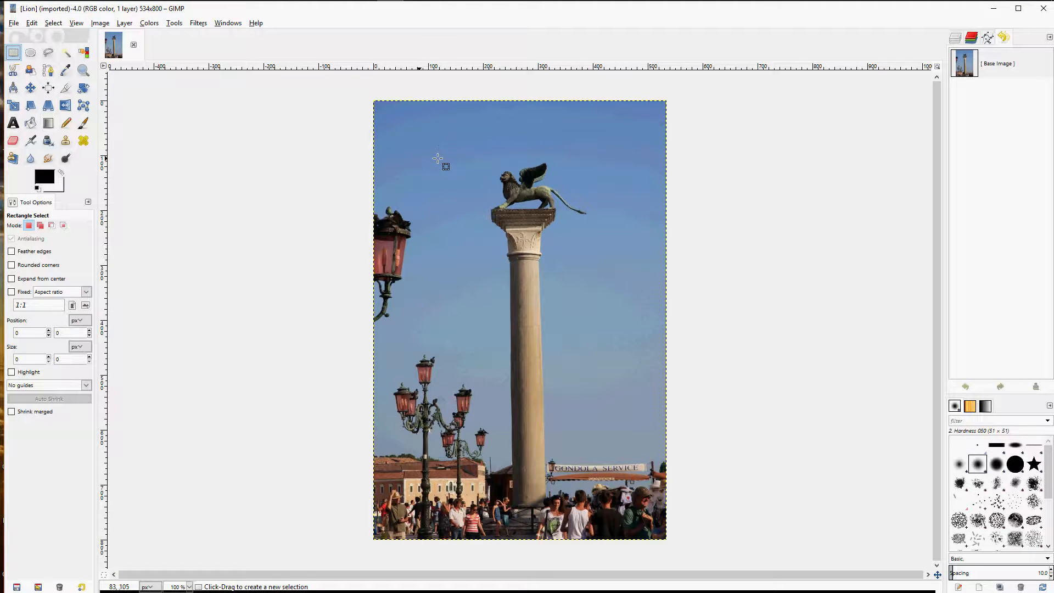
# - Frame the winged lion in a rectangular selection and resize it to fit
pyautogui.moveTo(433, 158); pyautogui.dragTo(471, 184)
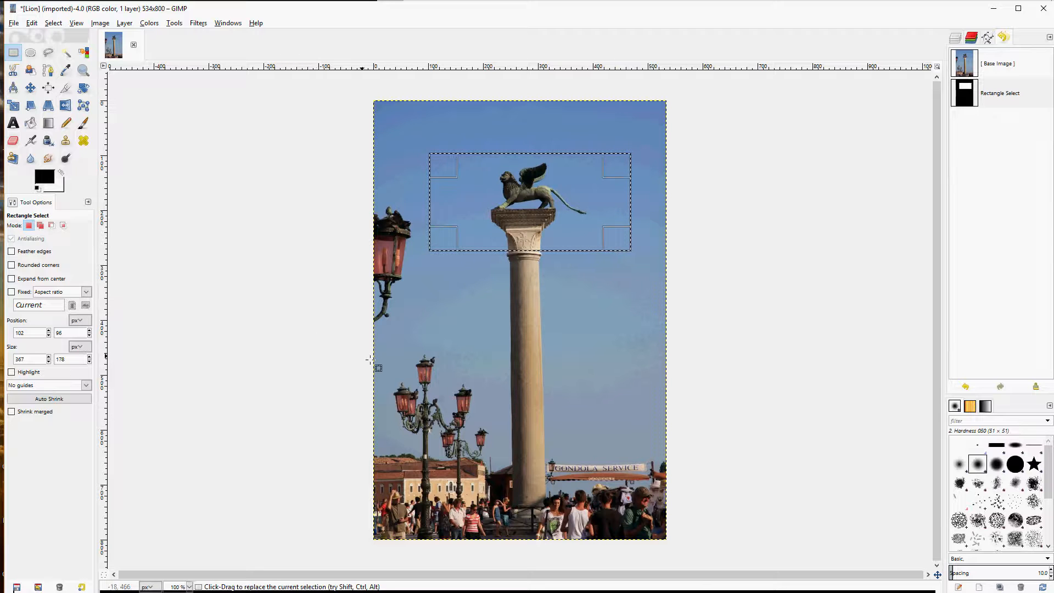
pyautogui.moveTo(334, 300)
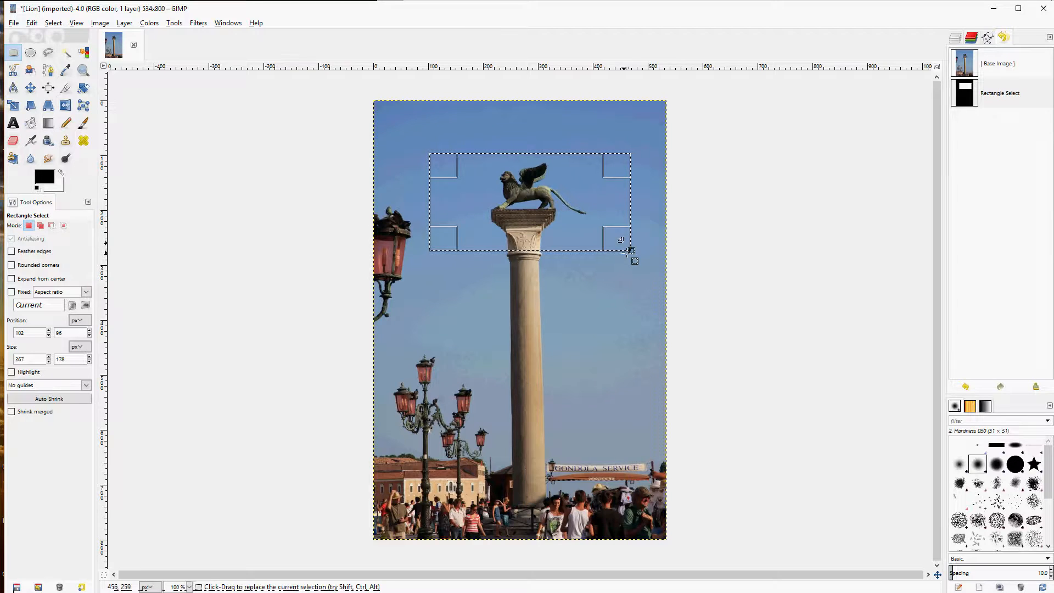
pyautogui.moveTo(630, 253); pyautogui.dragTo(605, 228)
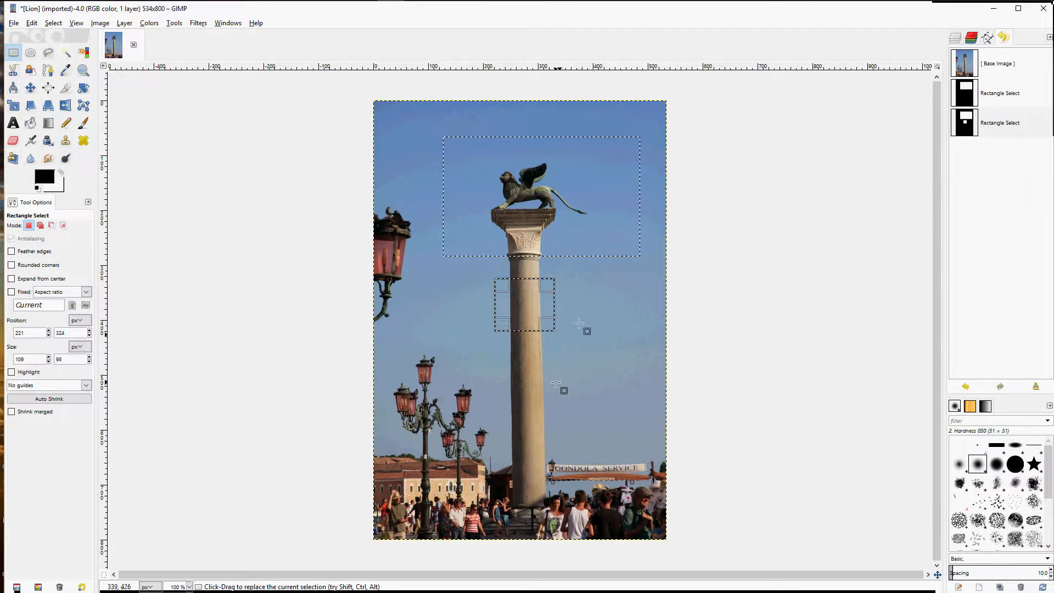
# - Redraw a rectangle over the column shaft, then select the capital just below the lion
pyautogui.moveTo(592, 312); pyautogui.dragTo(628, 366)
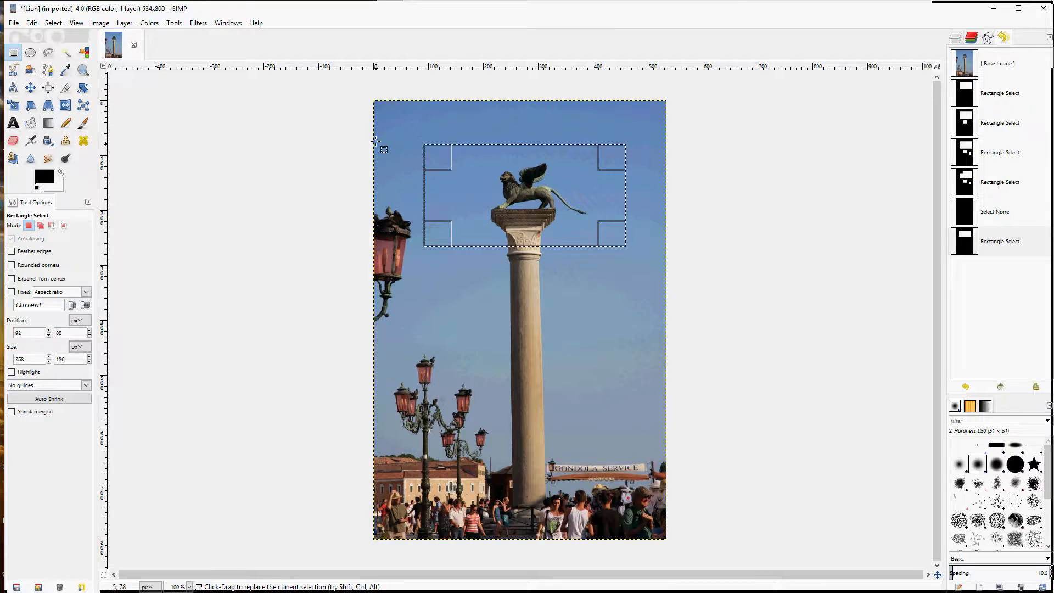
pyautogui.moveTo(406, 130); pyautogui.dragTo(476, 180)
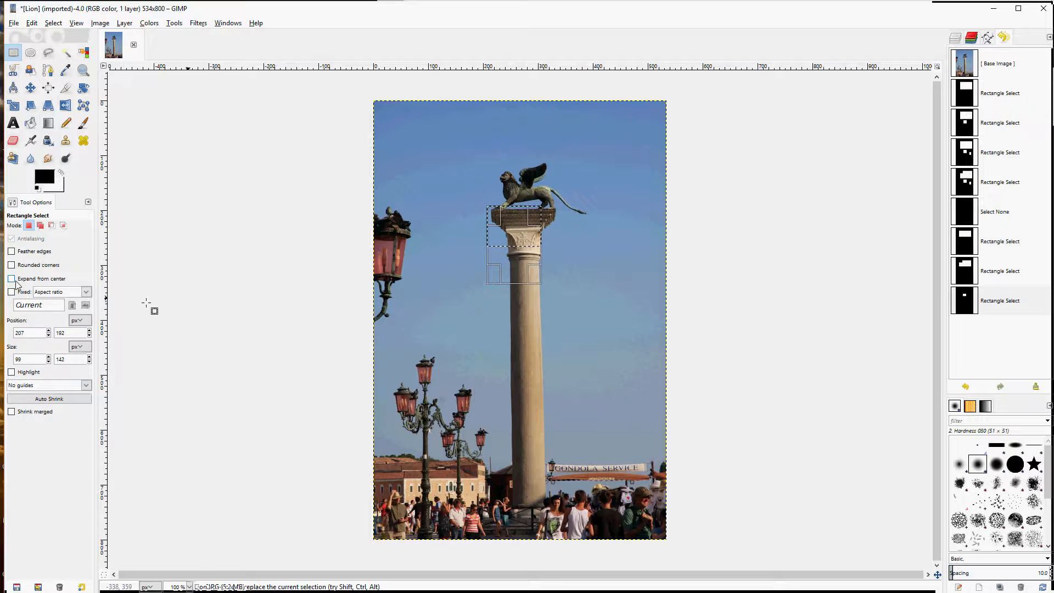
# - Enable Expand from center and Rounded corners for new rectangle selections
pyautogui.click(11, 278)
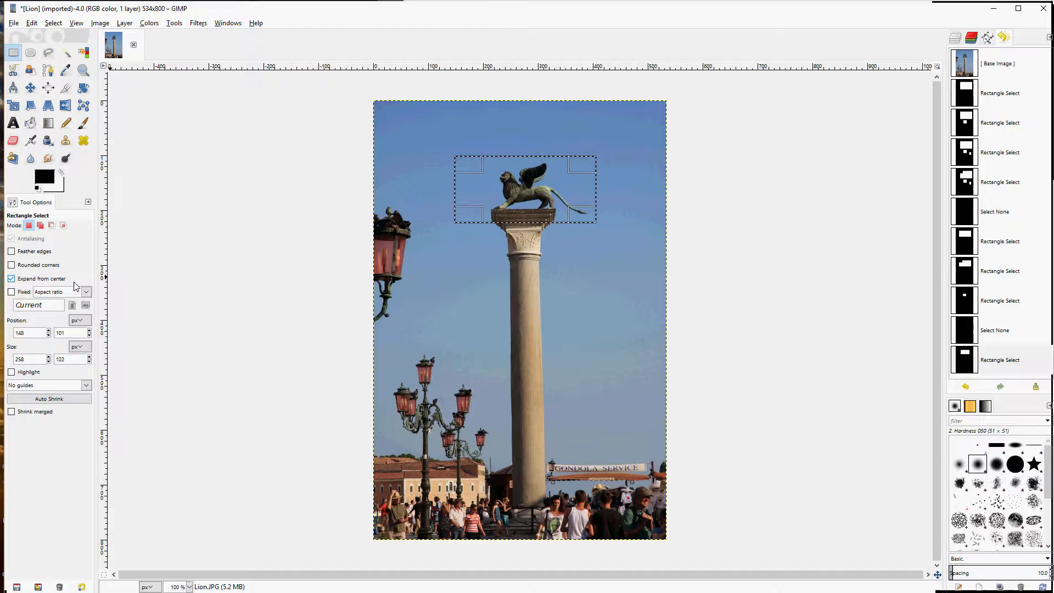
pyautogui.click(11, 265)
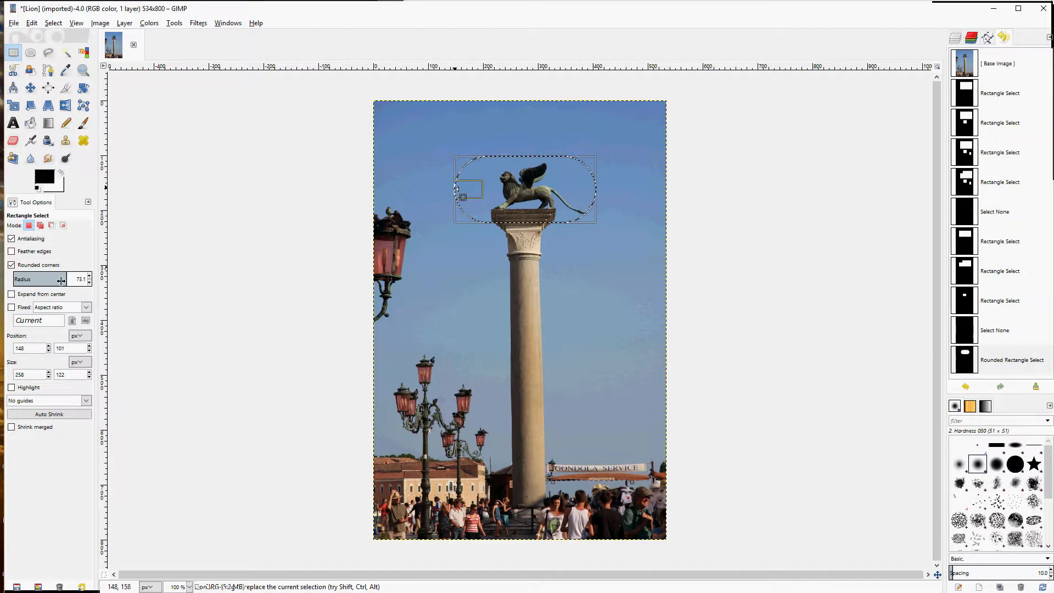
# - Reduce the corner radius to about 21.6 and redraw a rounded rectangle over the lion
pyautogui.moveTo(67, 278); pyautogui.dragTo(51, 278)
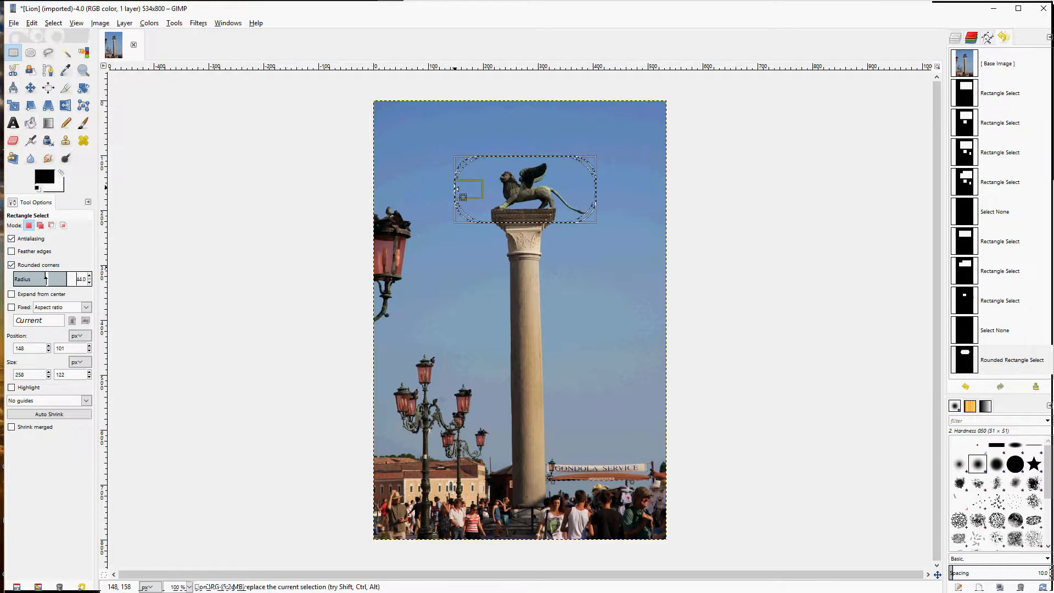
pyautogui.moveTo(30, 277)
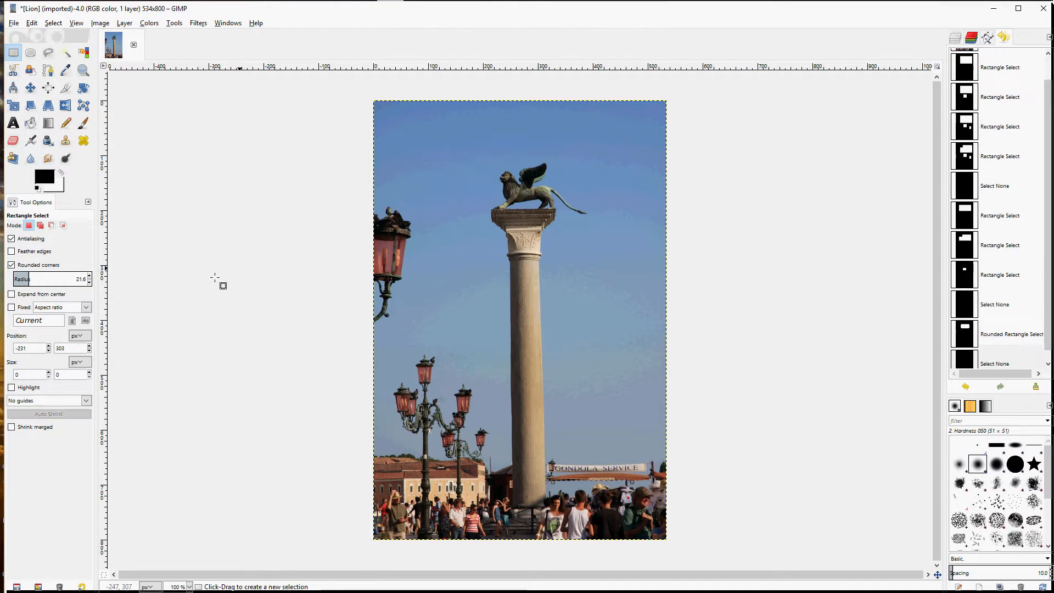
pyautogui.moveTo(453, 160); pyautogui.dragTo(596, 221)
pyautogui.write('2:3')
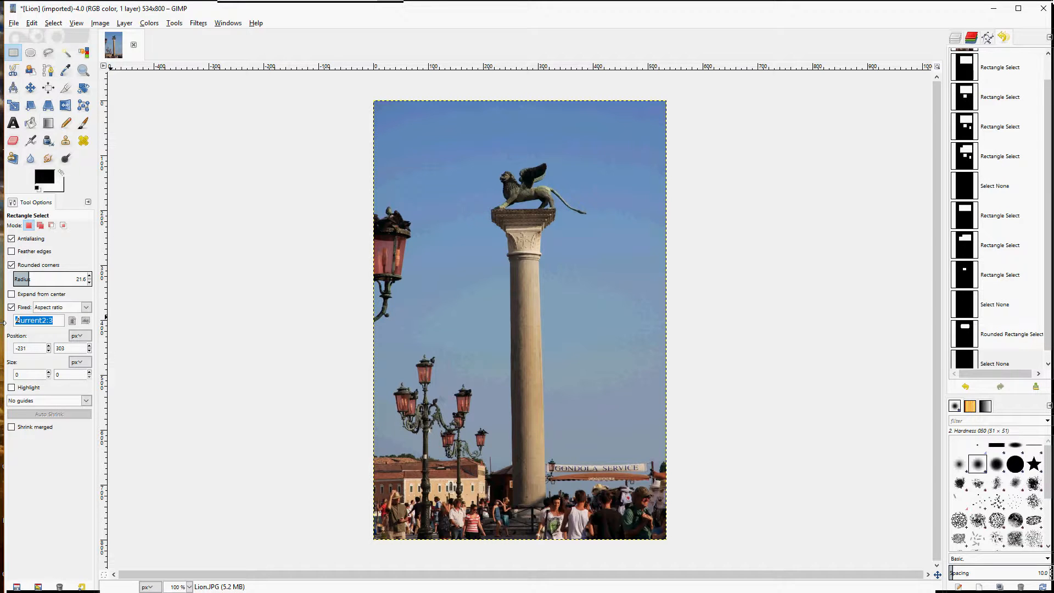
# - Enter a fixed ratio and draw ratio-locked selections around the lion and upper column
pyautogui.write('2:2')
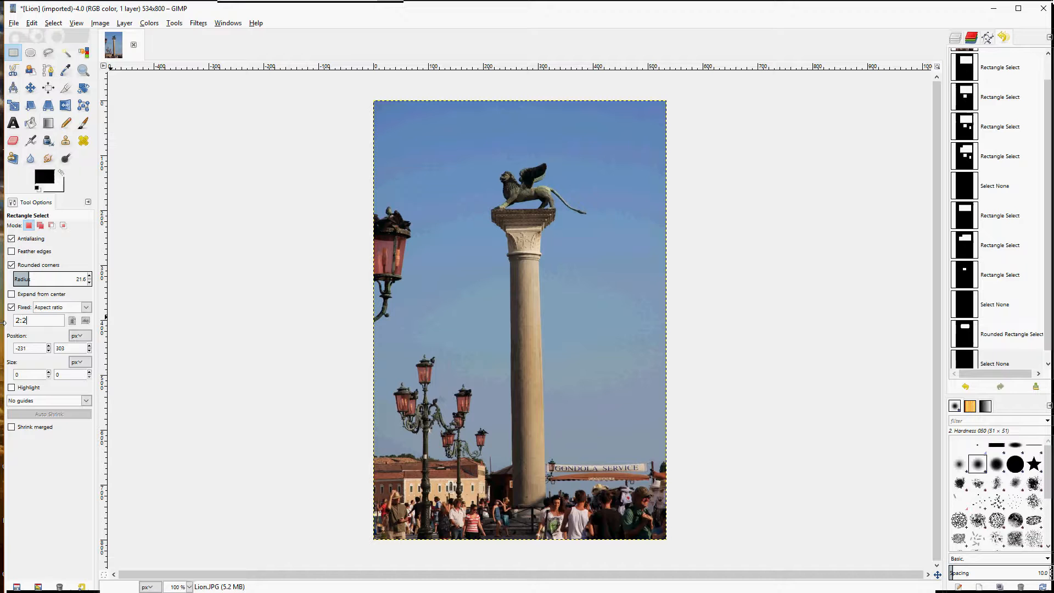
pyautogui.moveTo(474, 188); pyautogui.dragTo(500, 225)
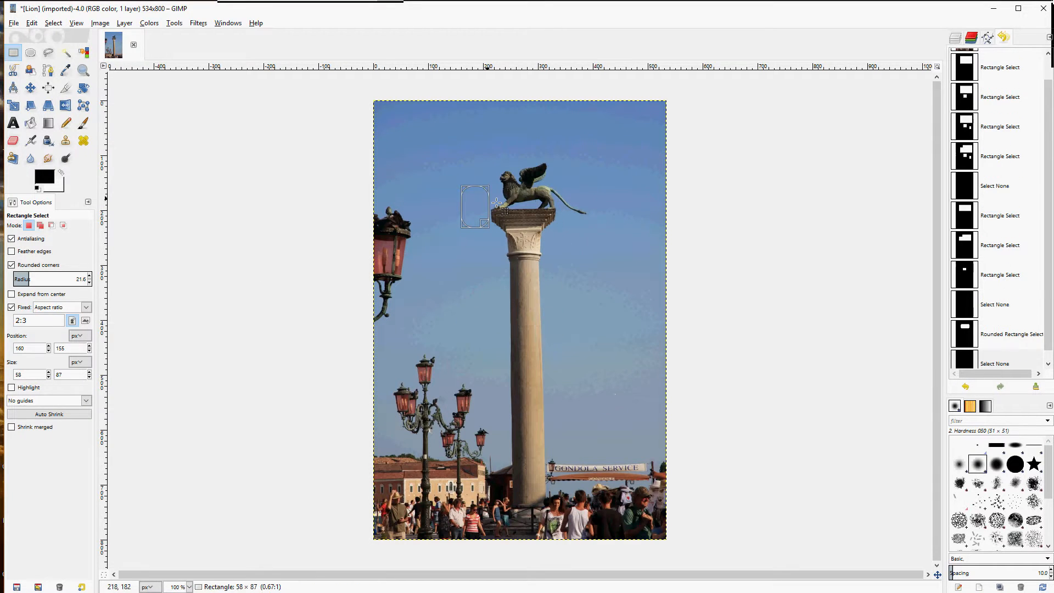
pyautogui.moveTo(475, 225); pyautogui.dragTo(562, 336)
pyautogui.write('3:4')
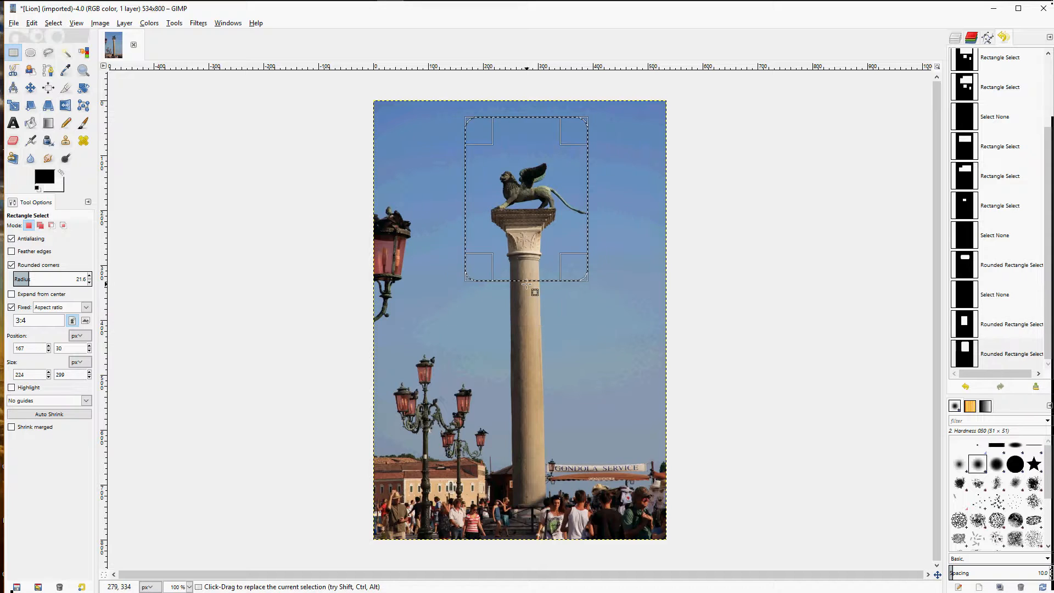
pyautogui.click(85, 308)
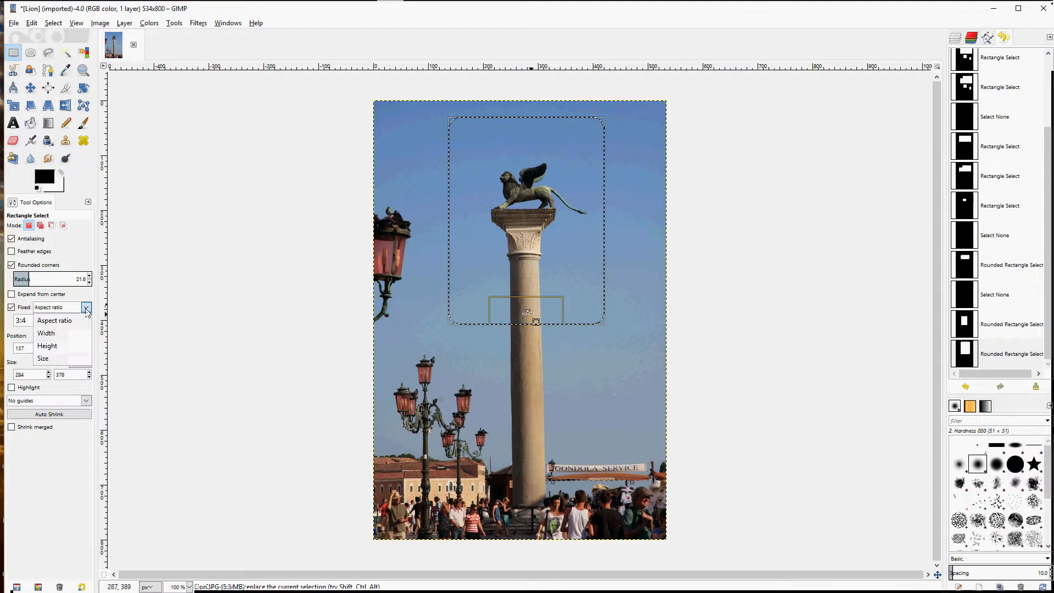
# - Switch Fixed to Size, enter 200x200, and place the fixed square over the column
pyautogui.click(45, 333)
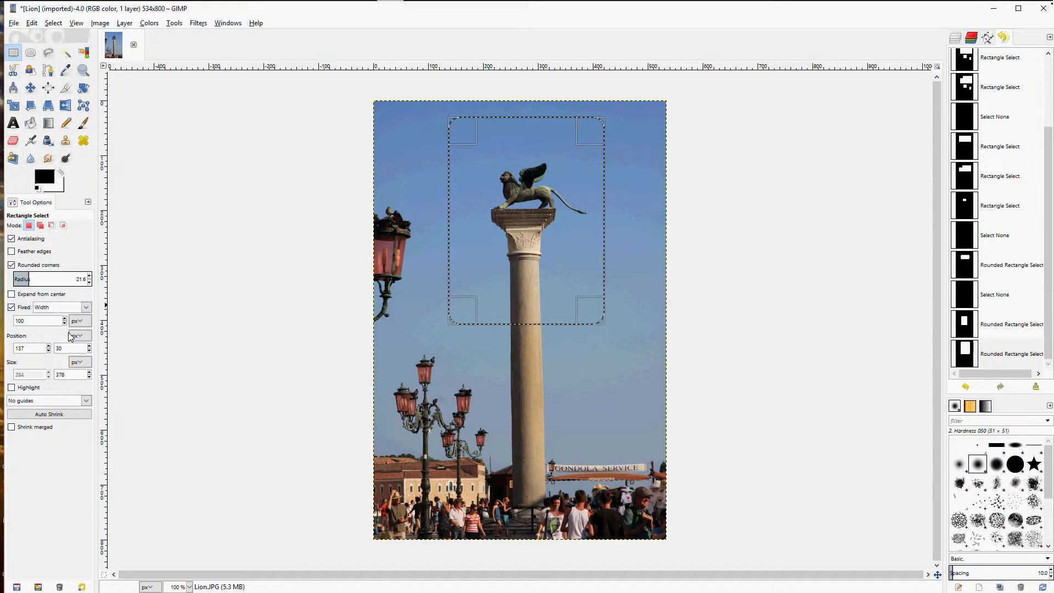
pyautogui.click(60, 307)
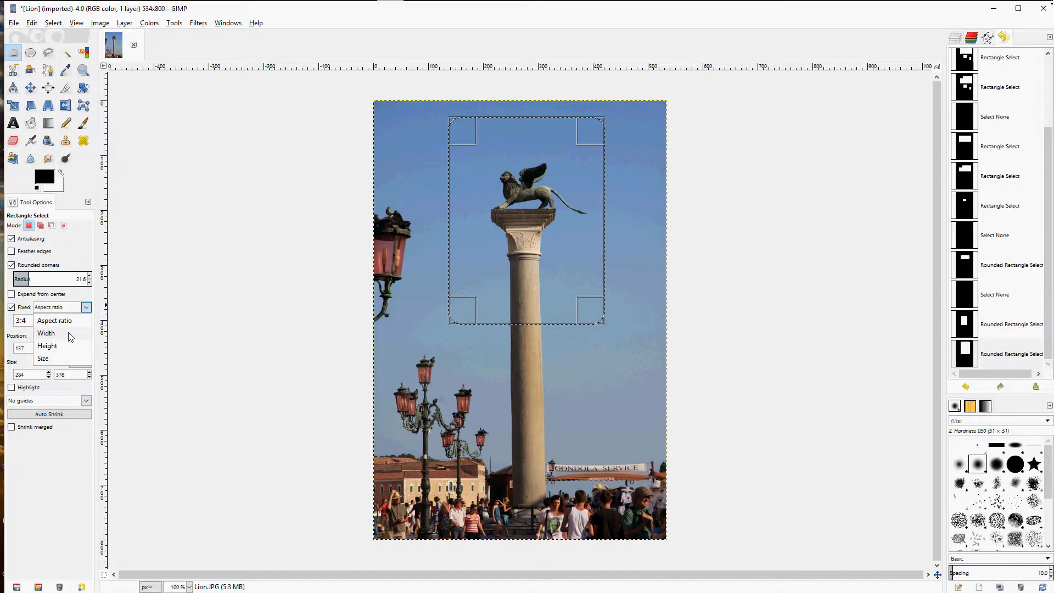
pyautogui.click(47, 333)
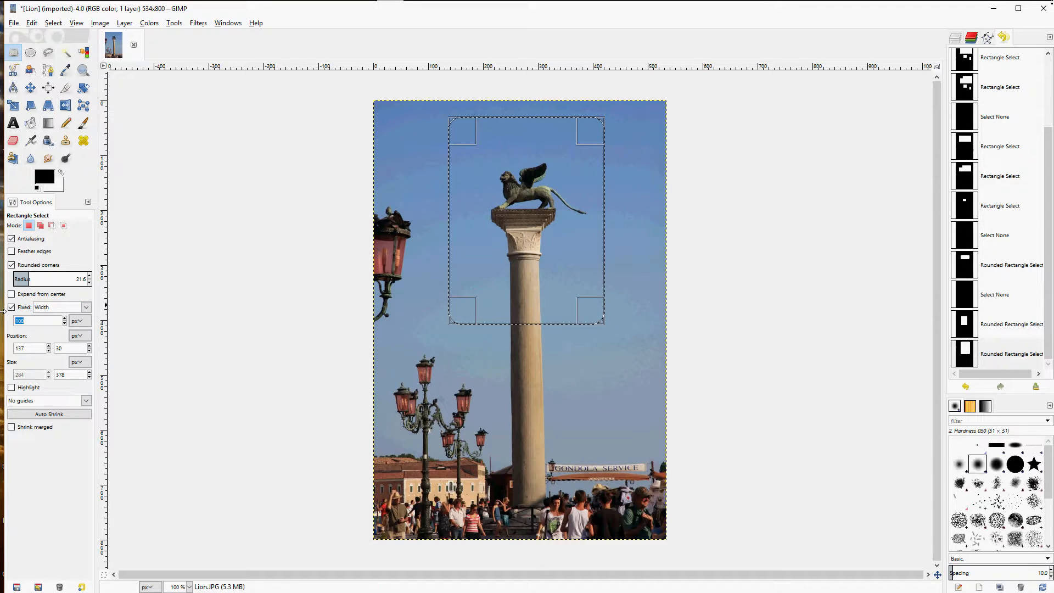
pyautogui.moveTo(363, 369); pyautogui.dragTo(637, 421)
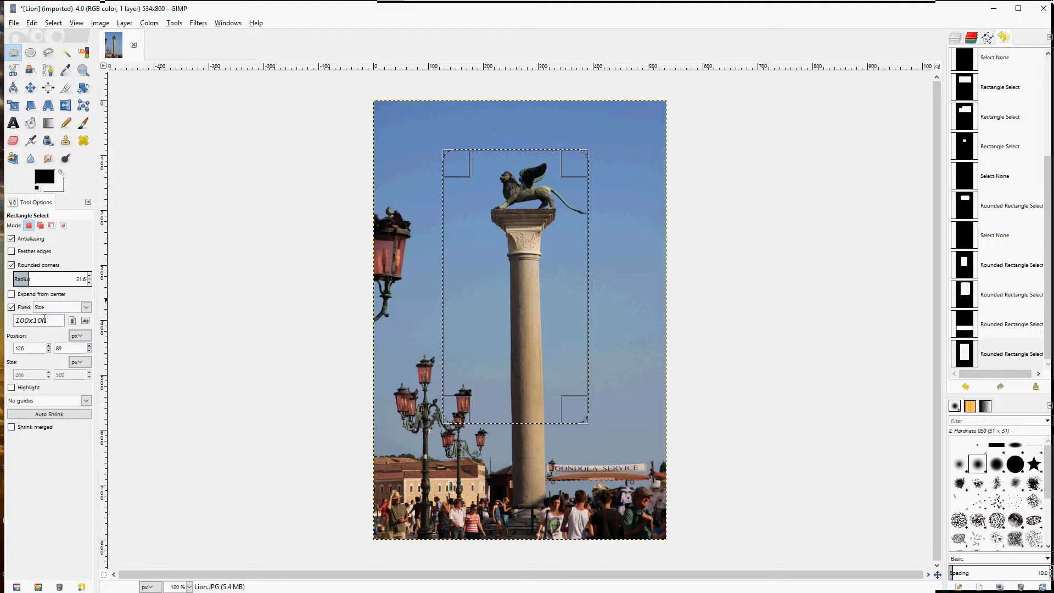
pyautogui.write('200x')
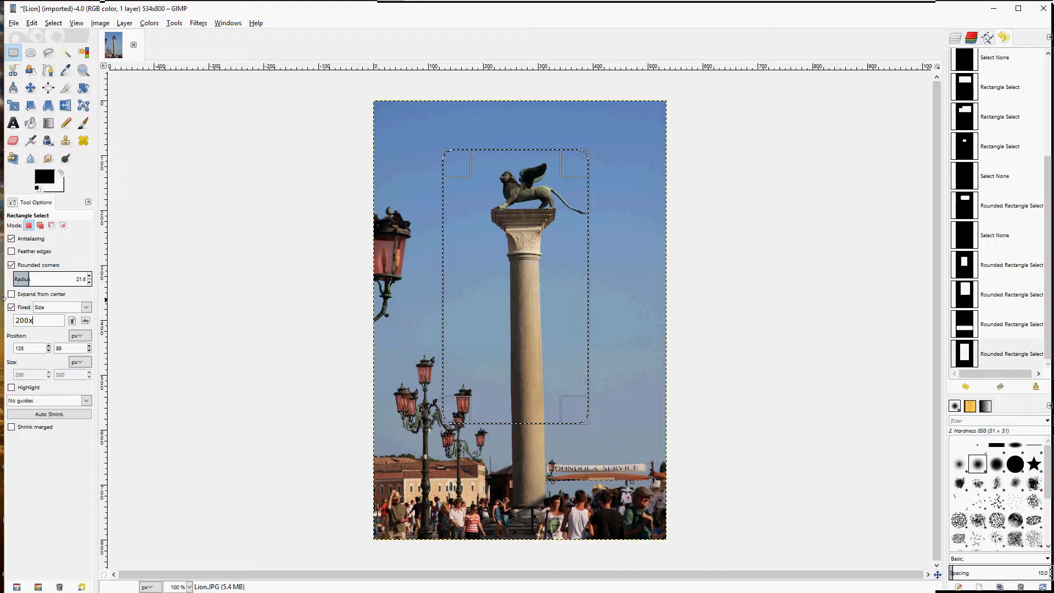
pyautogui.write('200')
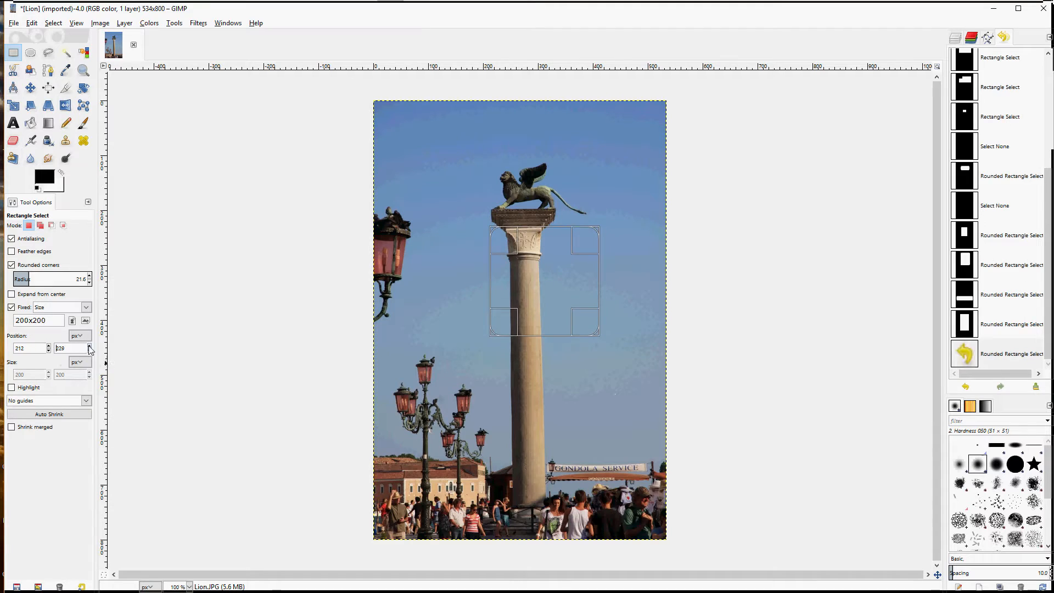
# - Untick Fixed so new selections are no longer locked to a set size
pyautogui.click(64, 348)
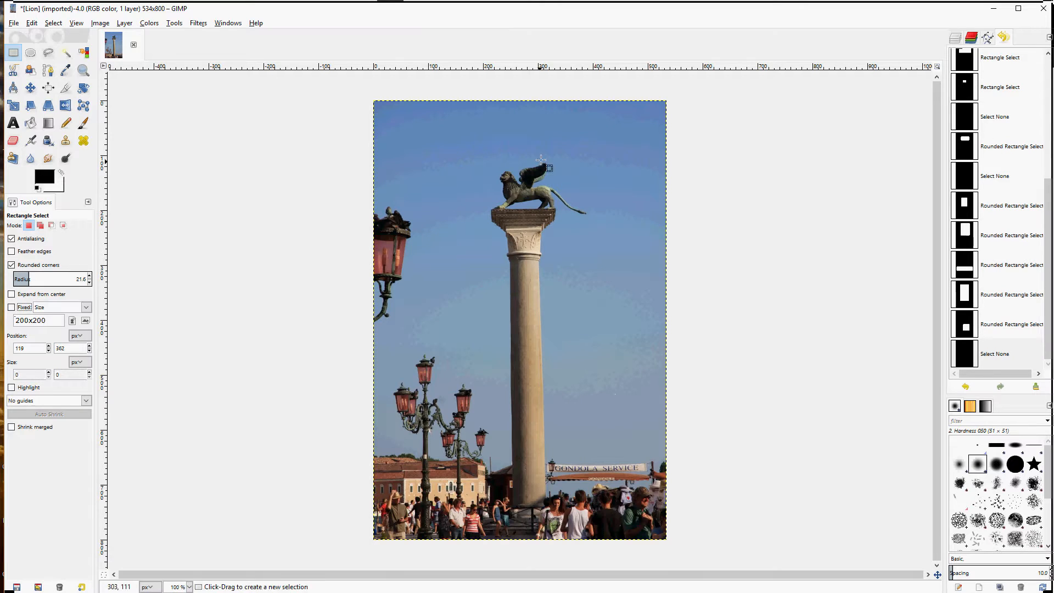
# - Select around the lion and preview Center lines and Rule of thirds guides on it
pyautogui.click(11, 307)
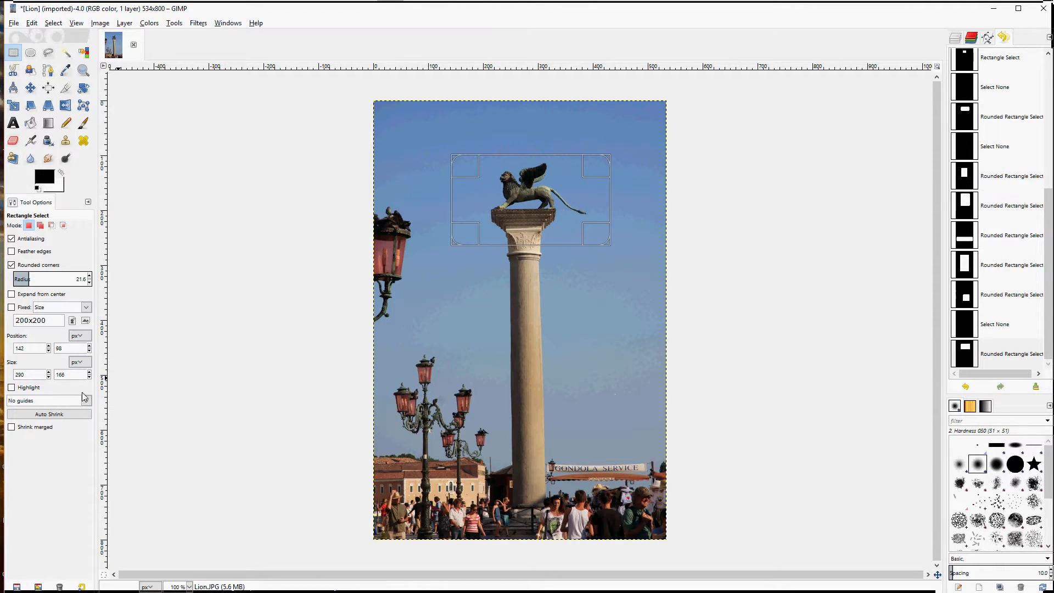
pyautogui.click(47, 400)
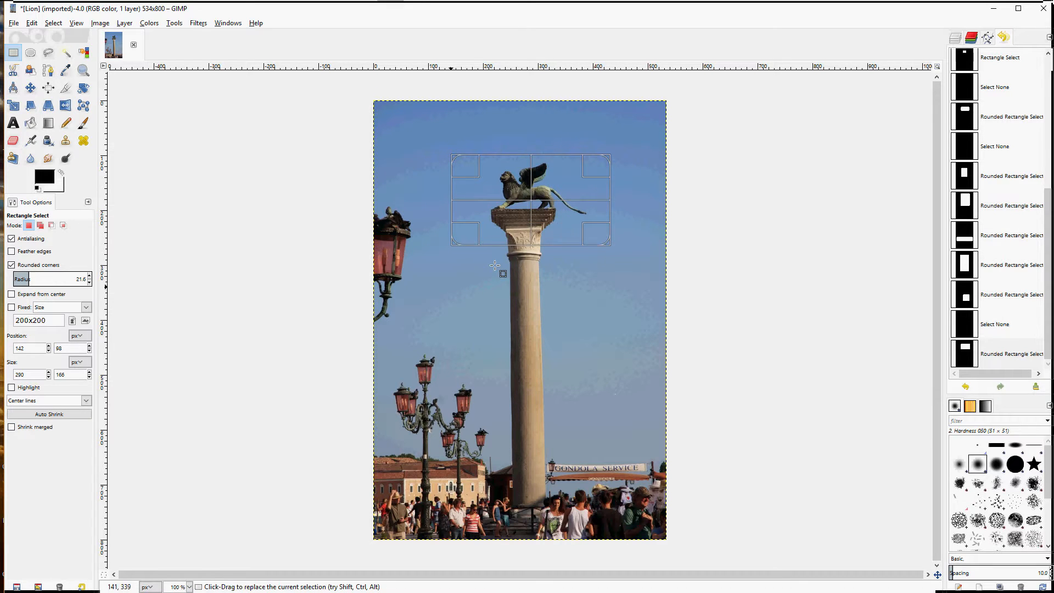
pyautogui.moveTo(498, 272); pyautogui.dragTo(544, 207)
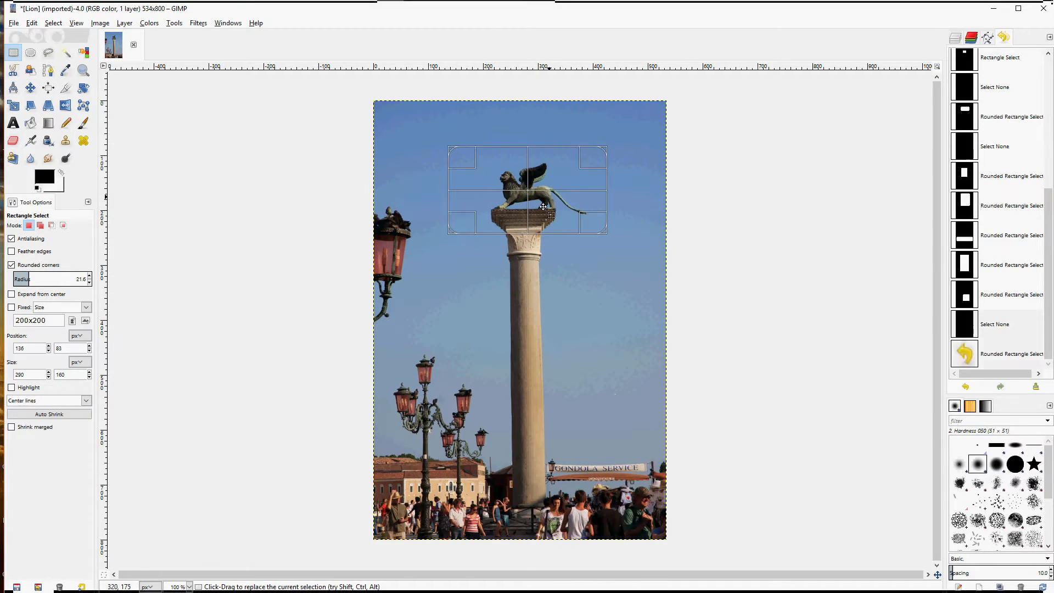
pyautogui.click(47, 399)
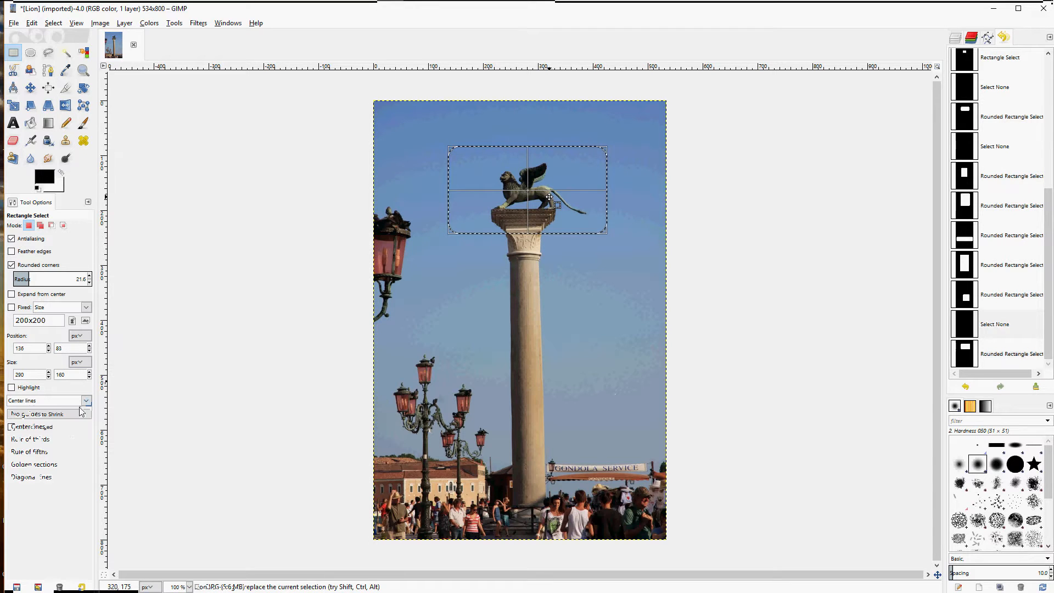
pyautogui.click(29, 439)
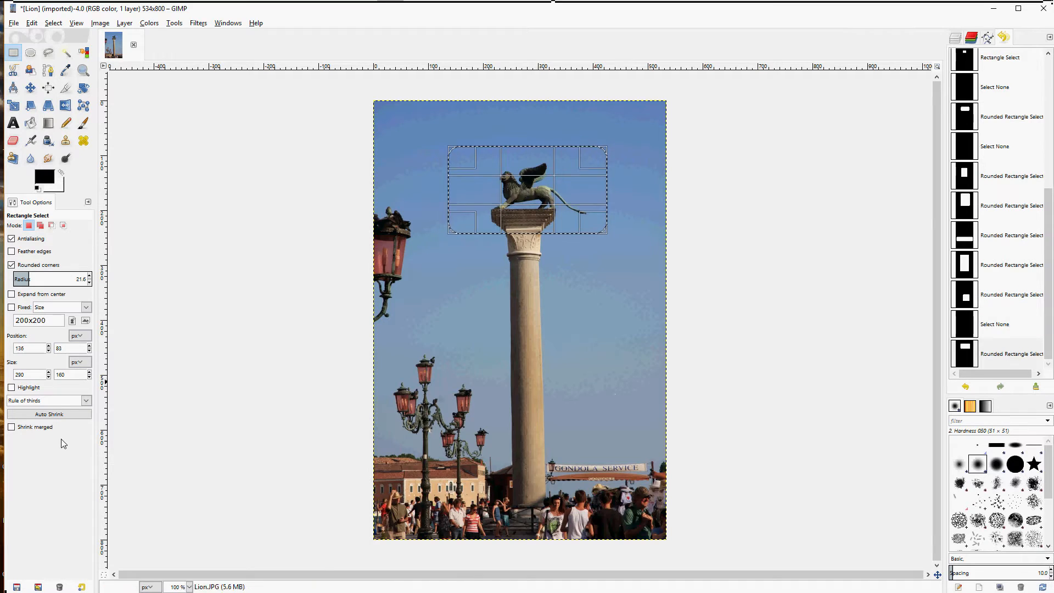
pyautogui.moveTo(528, 199); pyautogui.dragTo(528, 190)
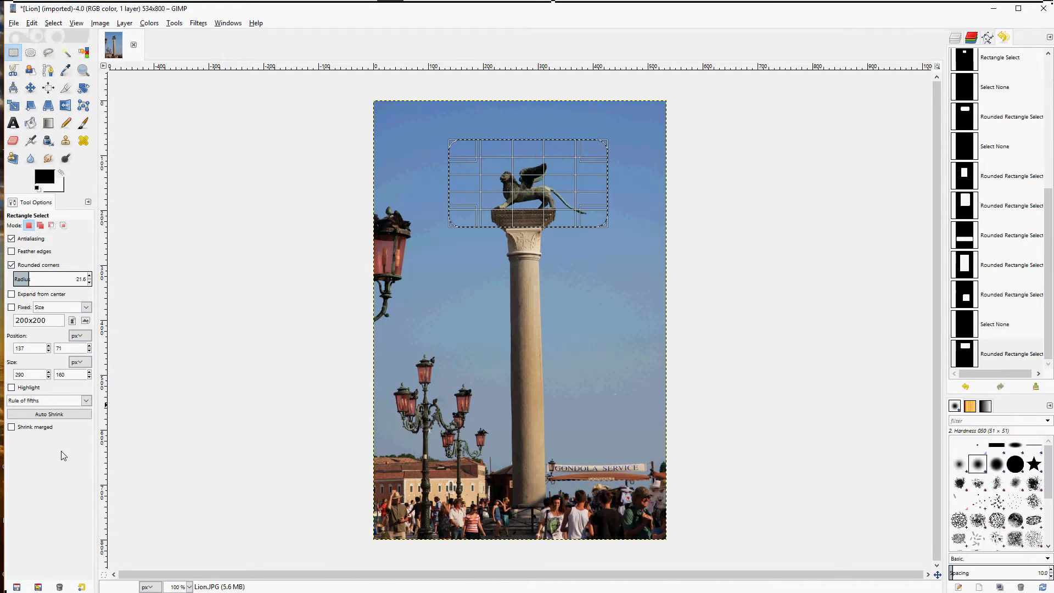
# - Preview Diagonal lines and Golden sections guides over the lion selection
pyautogui.click(47, 399)
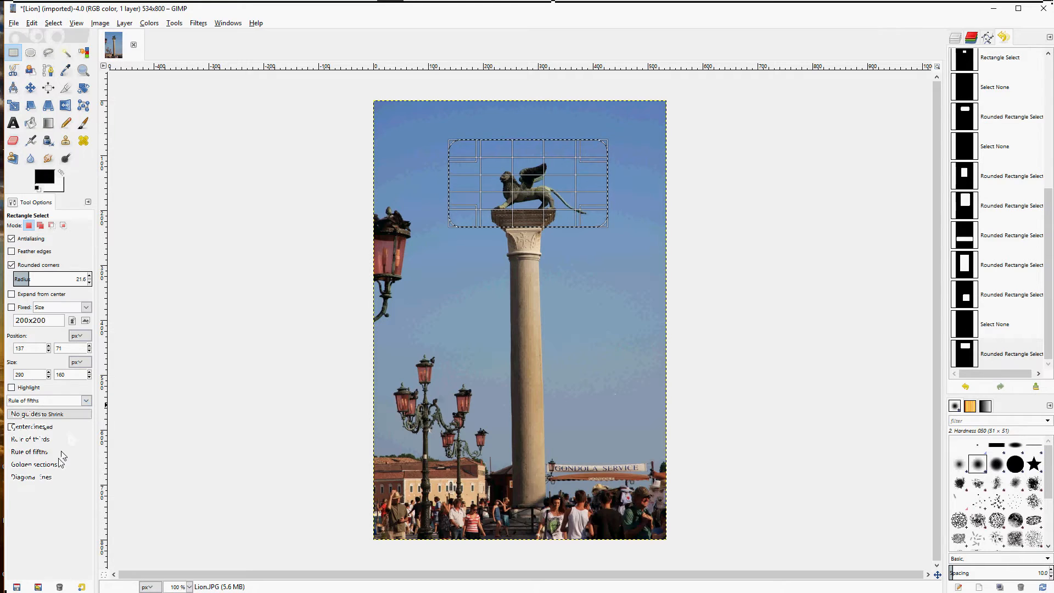
pyautogui.click(33, 463)
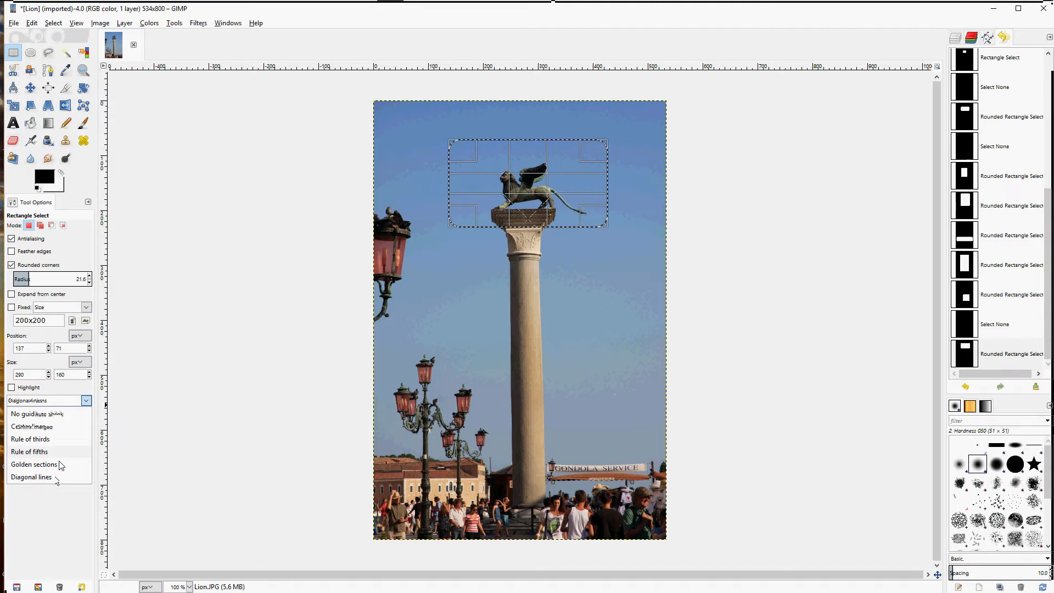
pyautogui.click(35, 464)
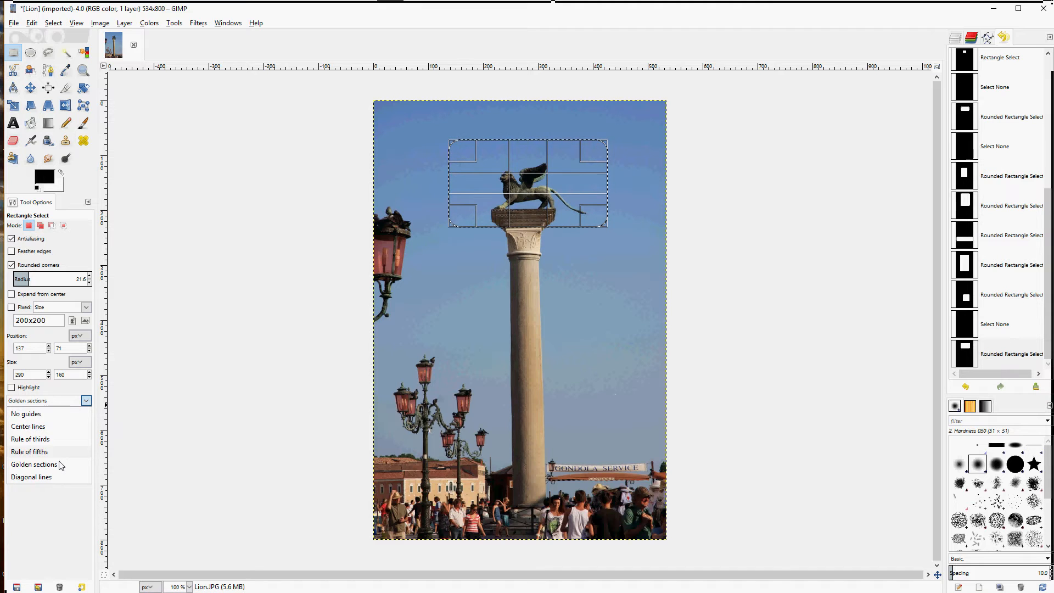
pyautogui.click(31, 476)
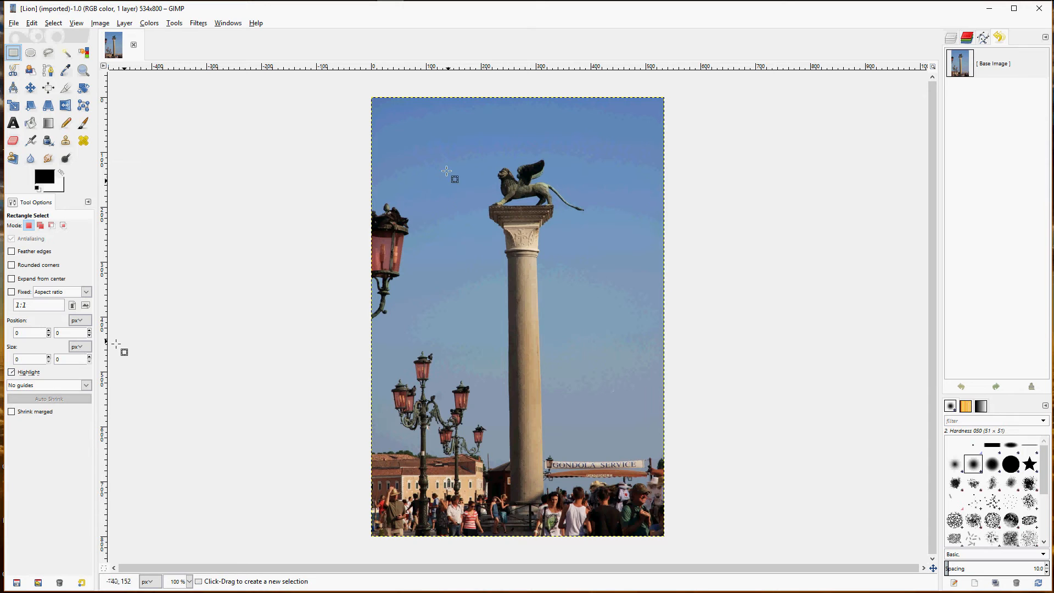
# - Select a highlighted rectangle around the lion, invert it via Select > Invert, then invert back
pyautogui.moveTo(445, 163); pyautogui.dragTo(591, 244)
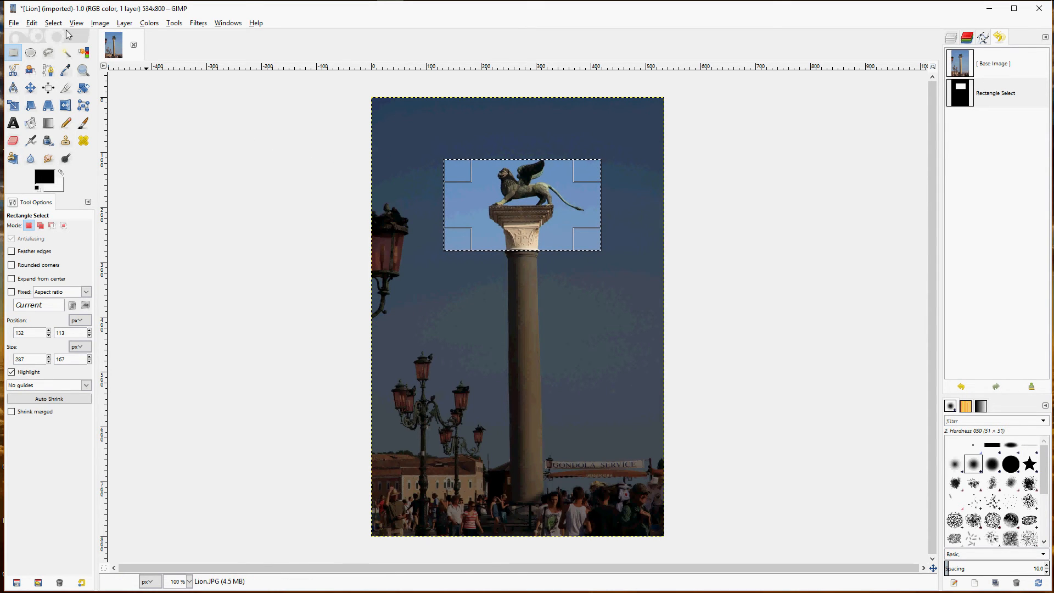
pyautogui.click(52, 22)
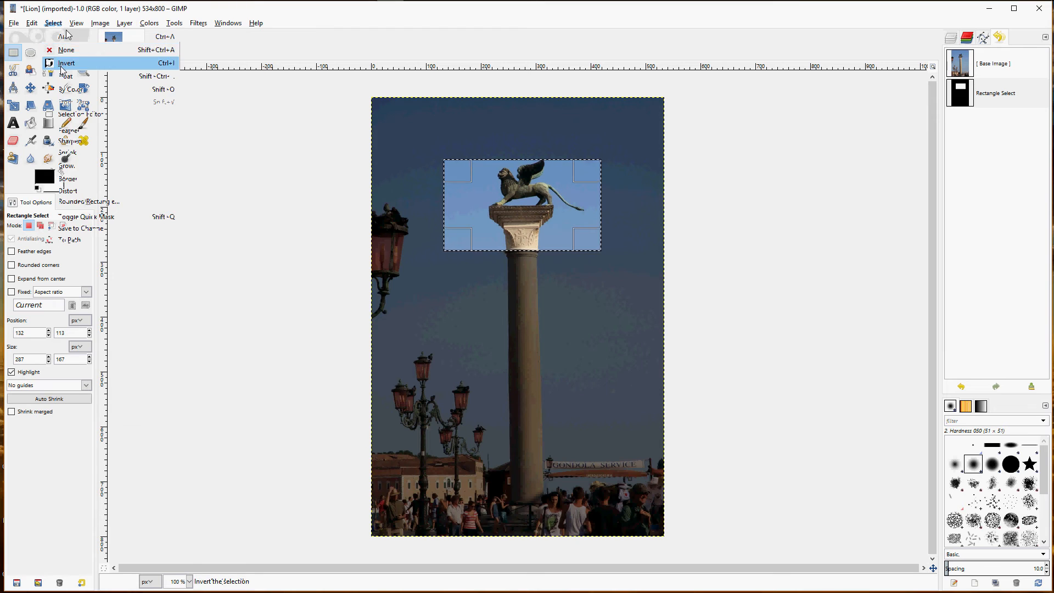
pyautogui.click(66, 62)
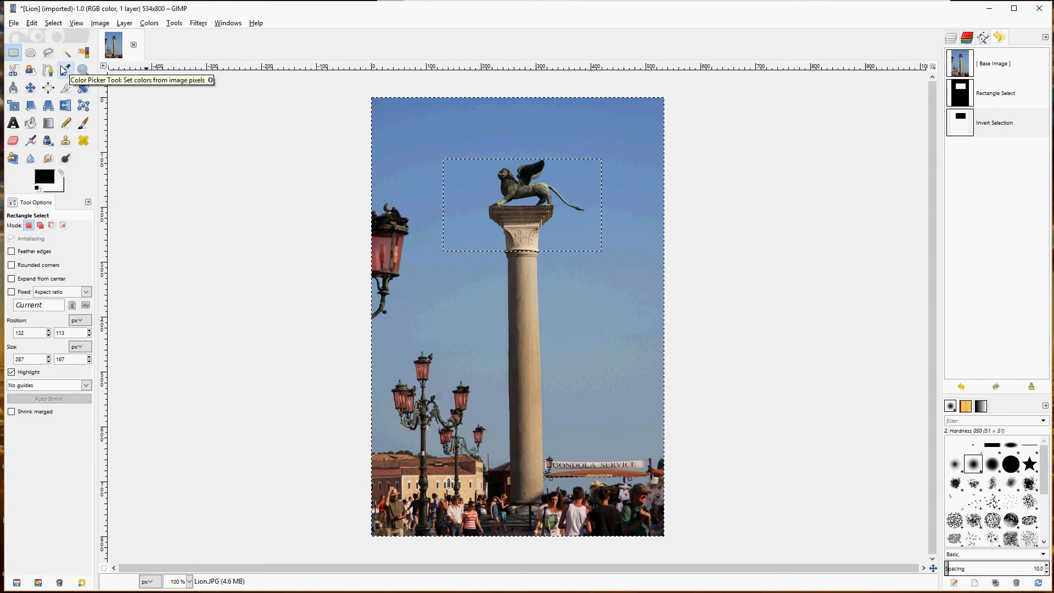
pyautogui.click(52, 23)
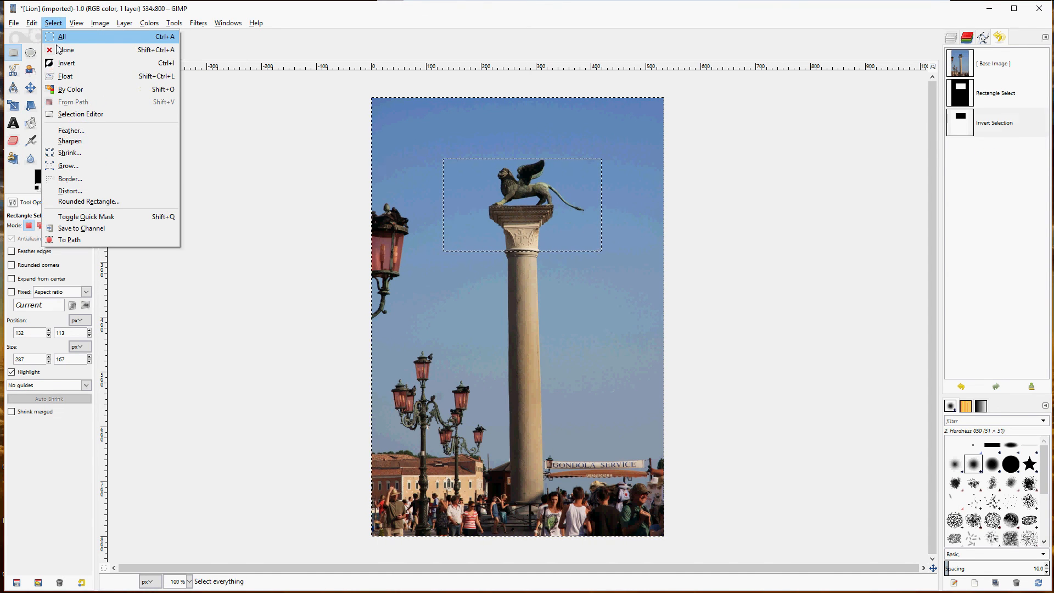
pyautogui.click(66, 62)
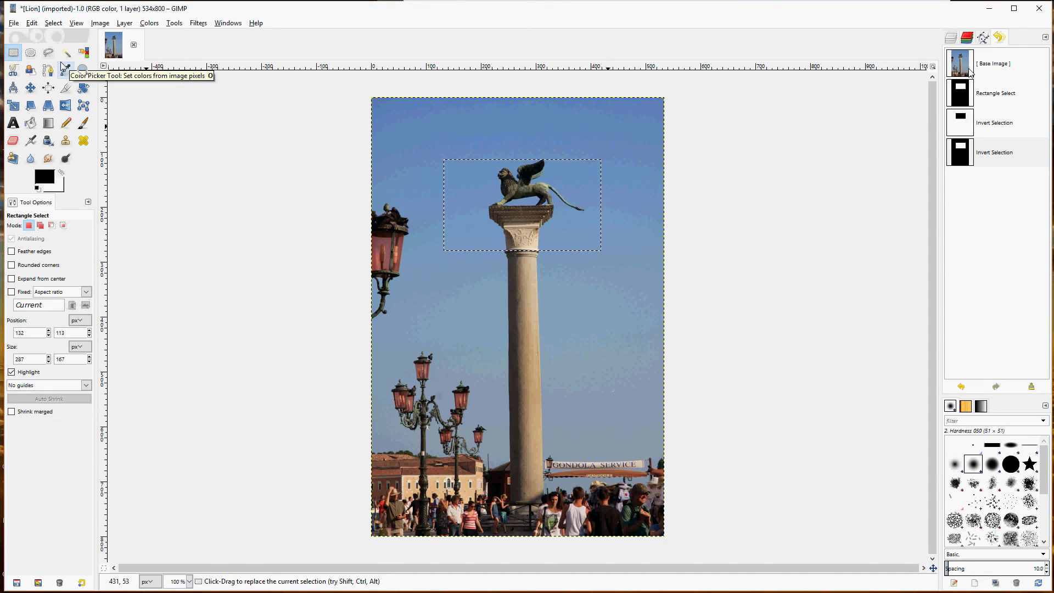